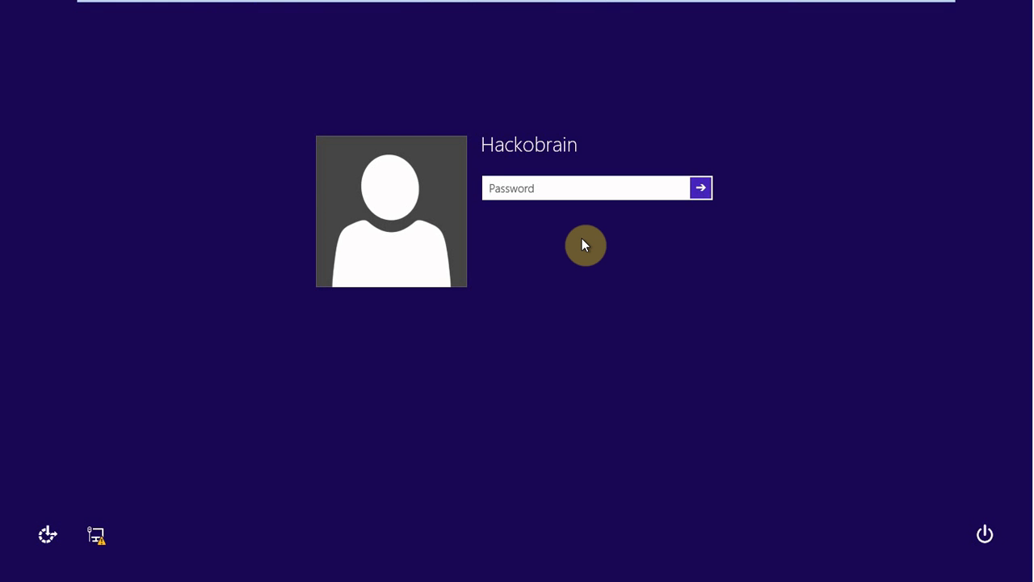
Enter a password, reveal it, and attempt sign-in, which gets rejected.
text(*)
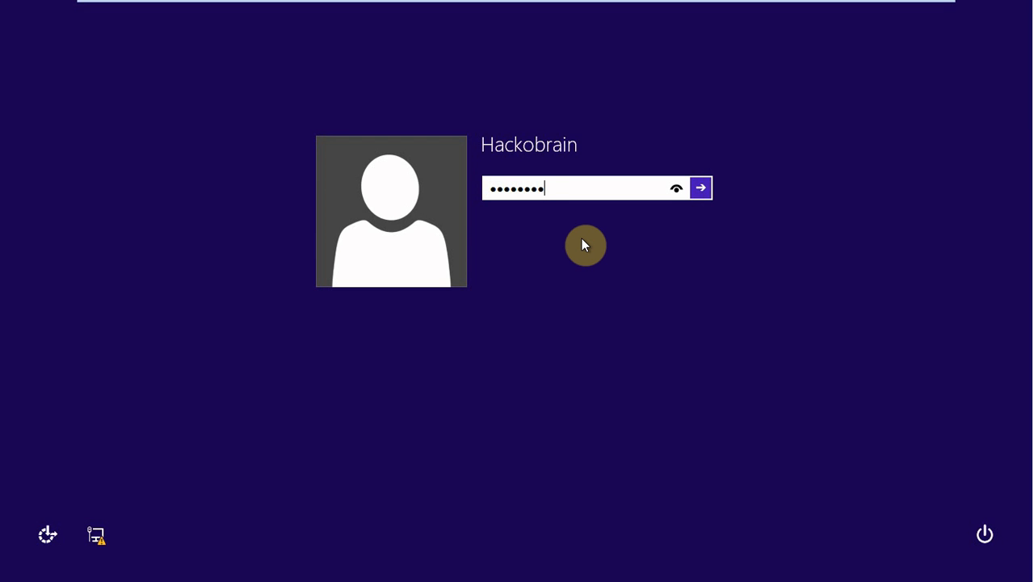
click(675, 188)
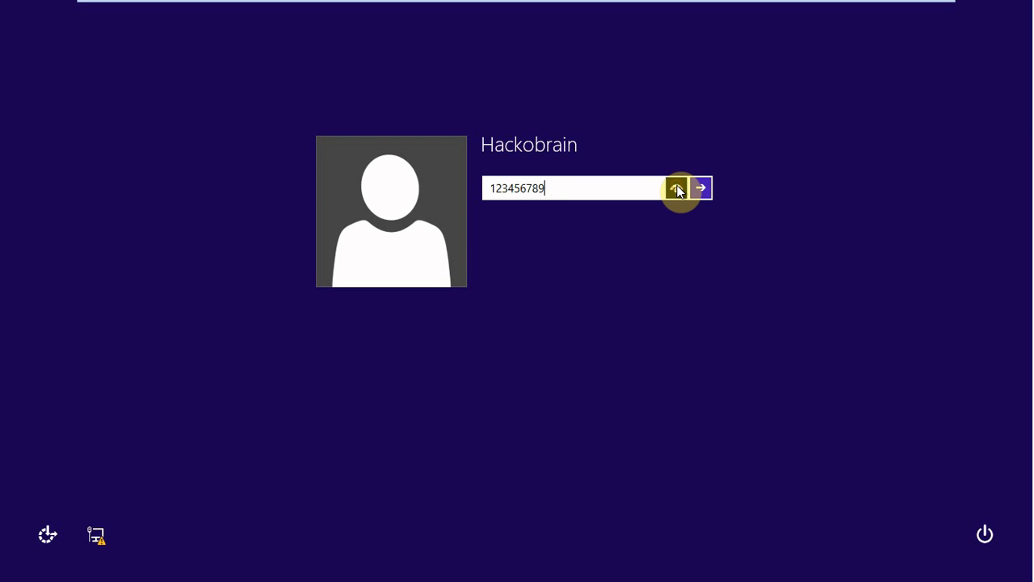
click(707, 188)
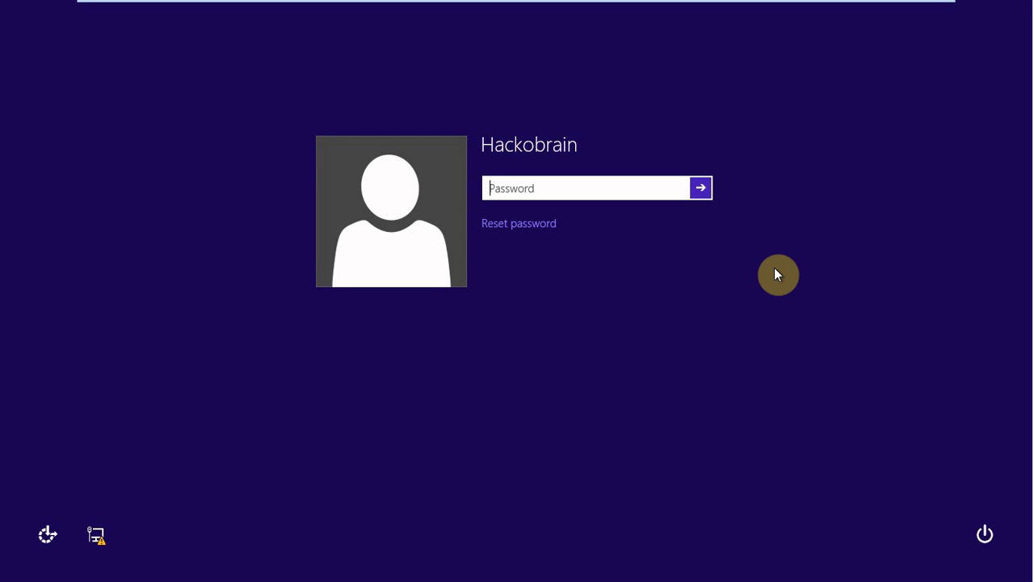
mouse_move(865, 530)
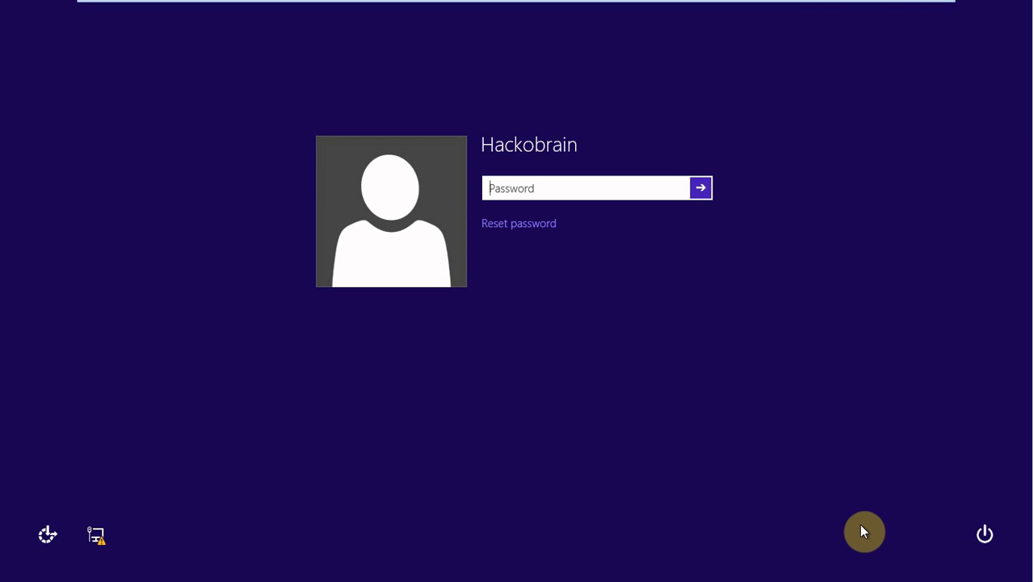
mouse_move(874, 522)
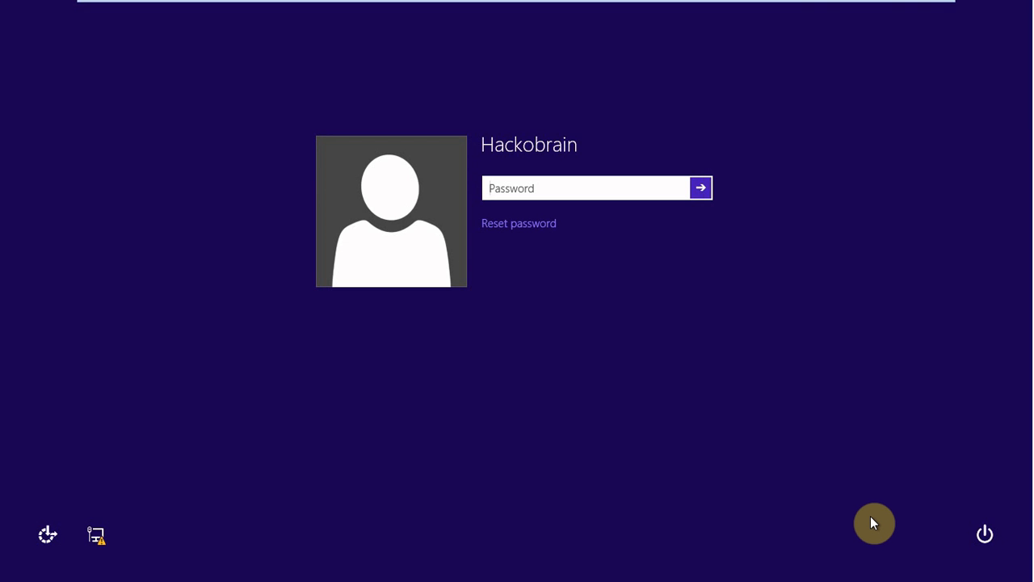
mouse_move(984, 534)
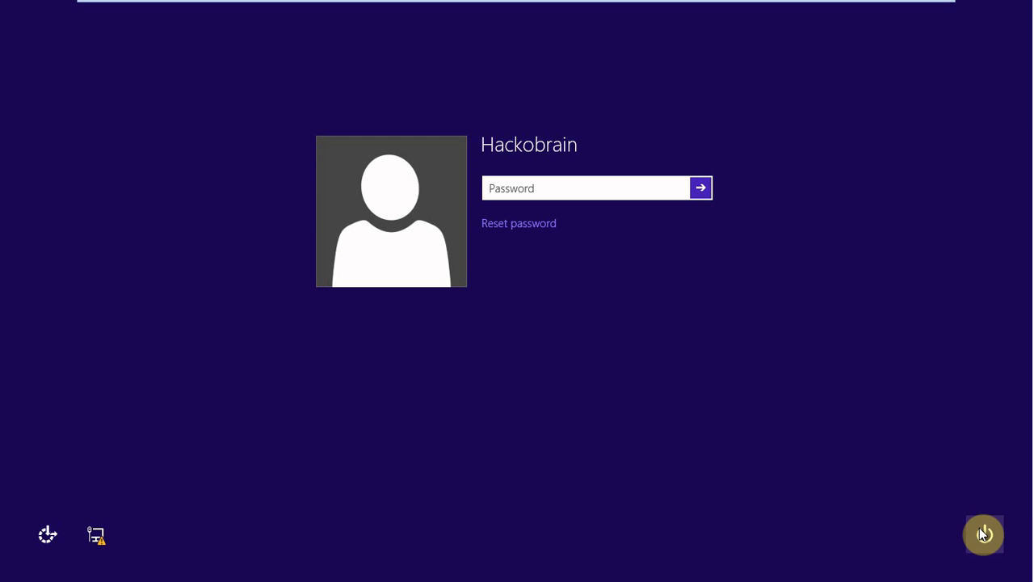
Restart the PC from the lock screen's power menu into recovery.
click(984, 534)
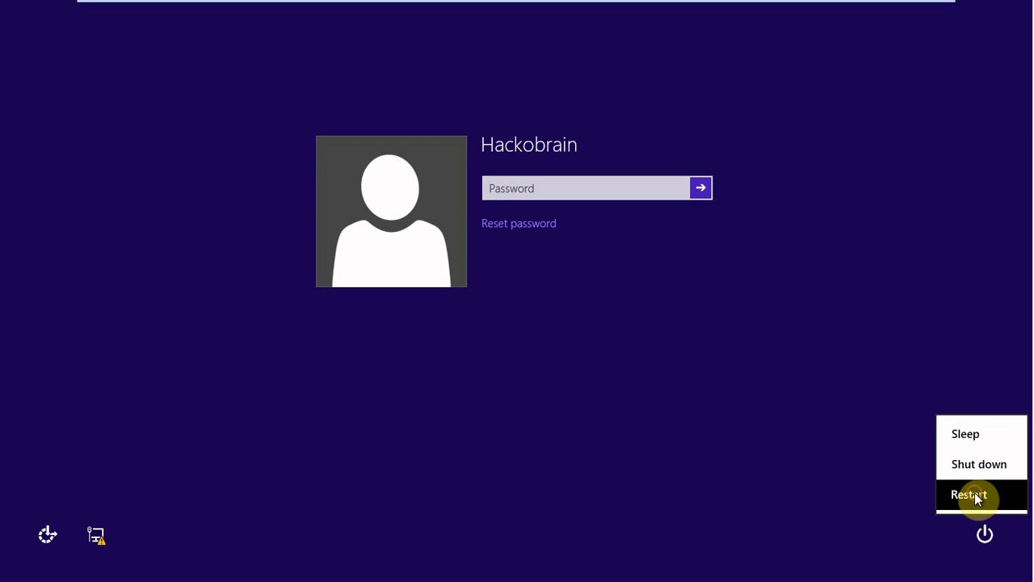
click(968, 495)
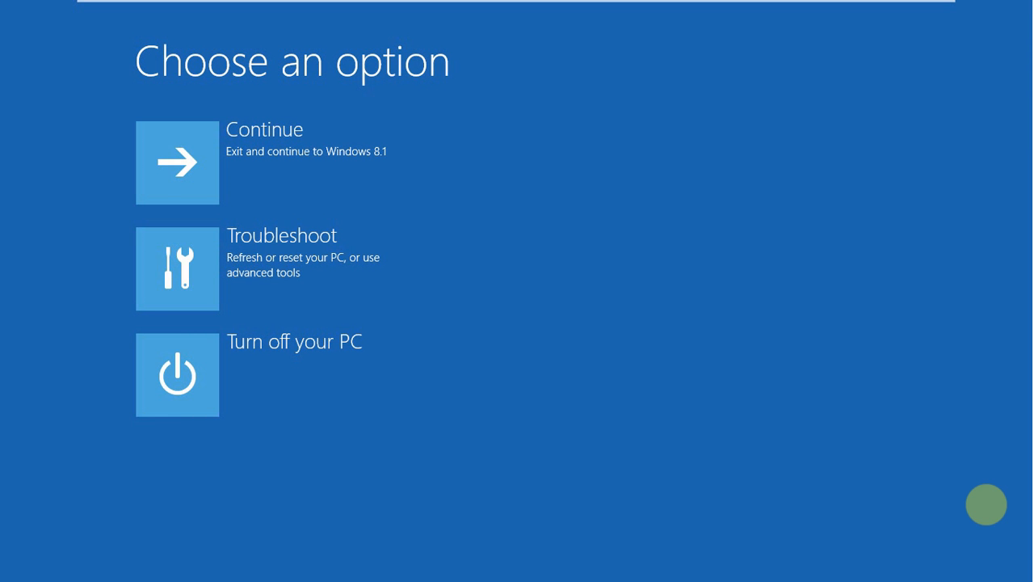
mouse_move(685, 403)
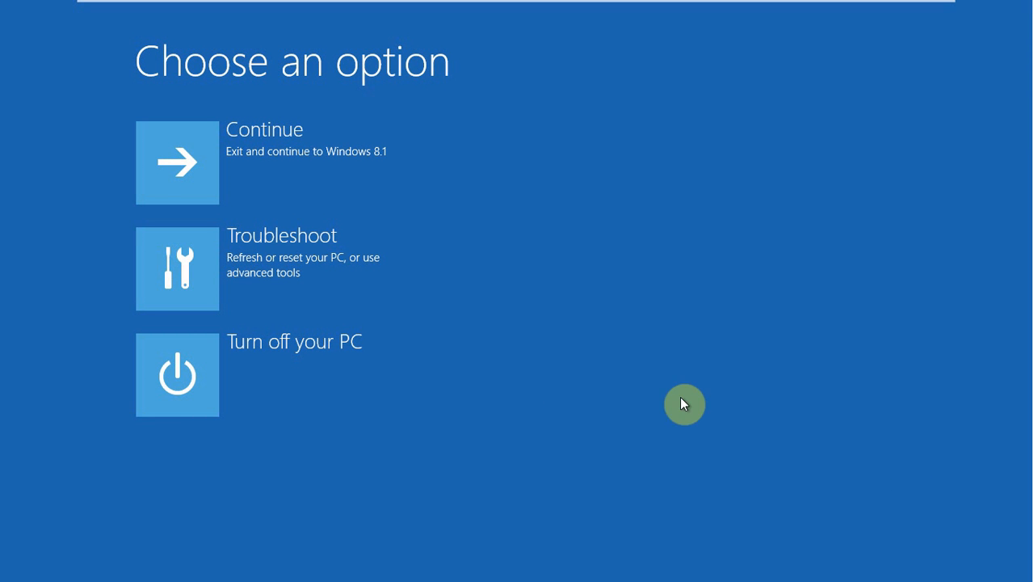
mouse_move(260, 214)
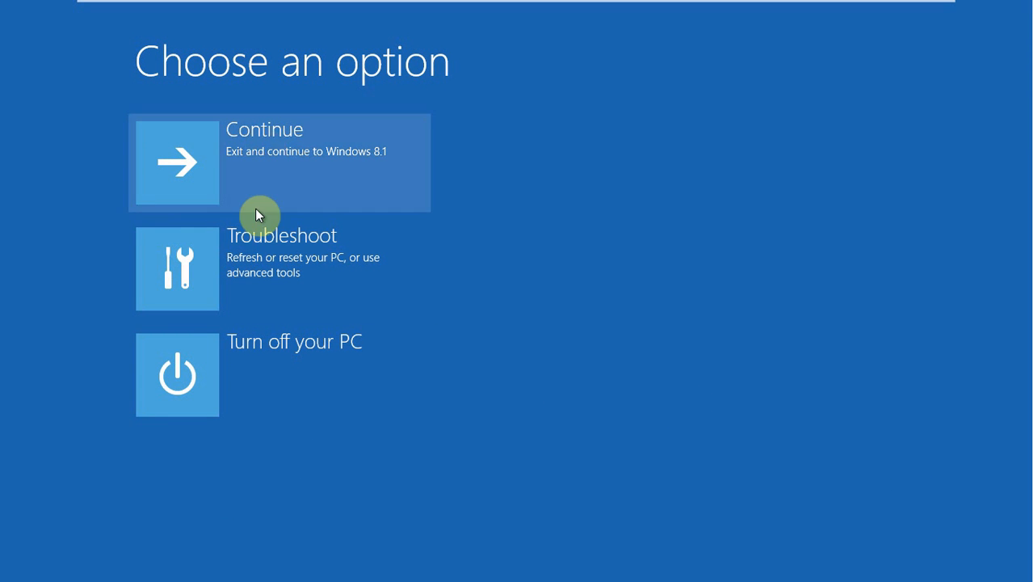
mouse_move(254, 414)
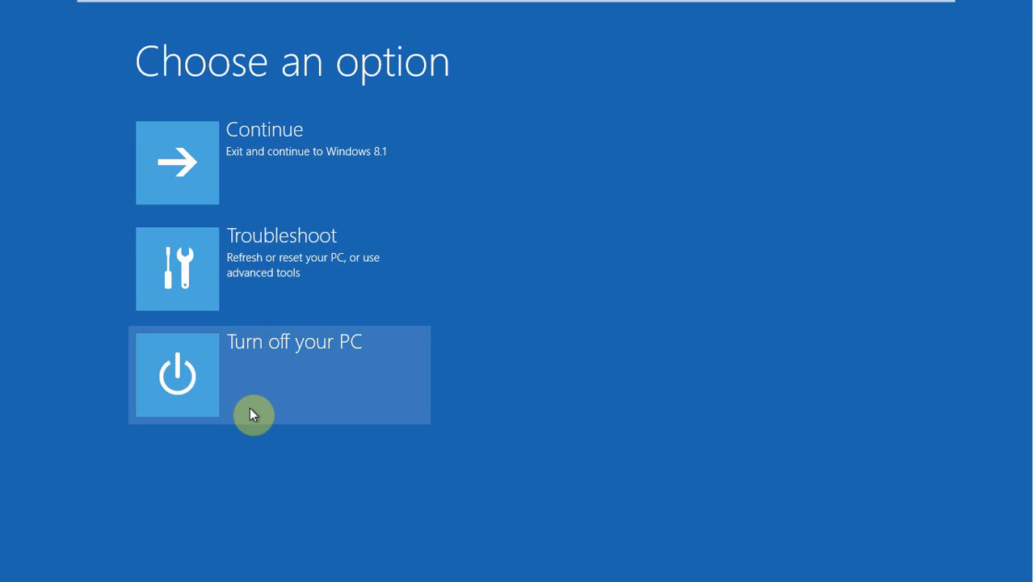
mouse_move(360, 282)
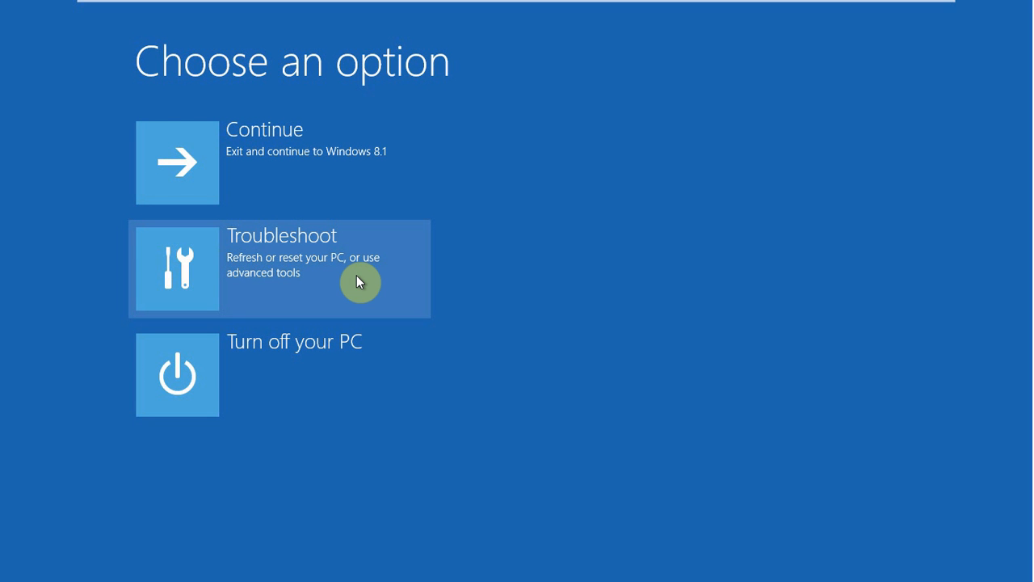
Start Reset your PC from the Troubleshoot menu.
click(359, 281)
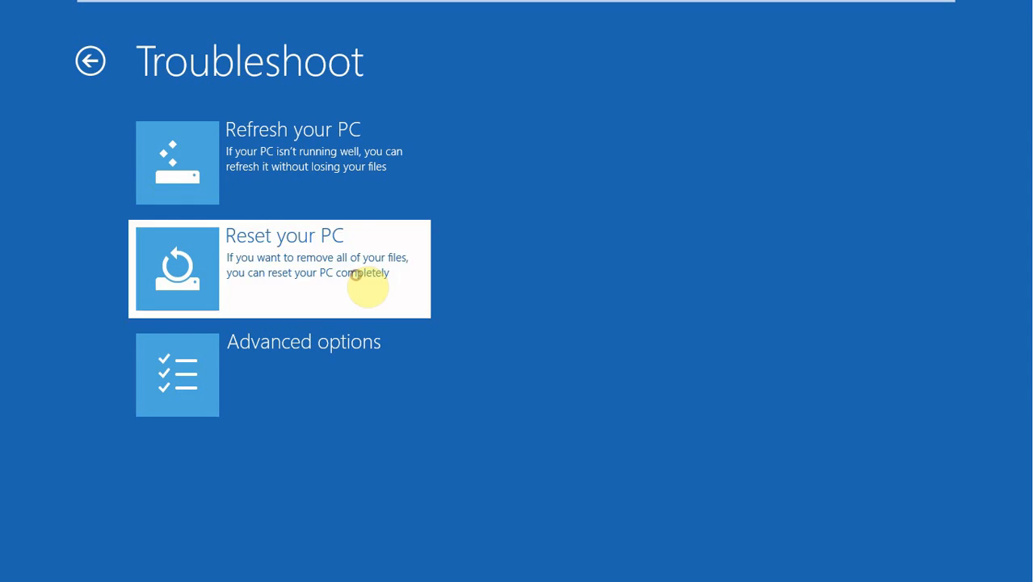
click(279, 268)
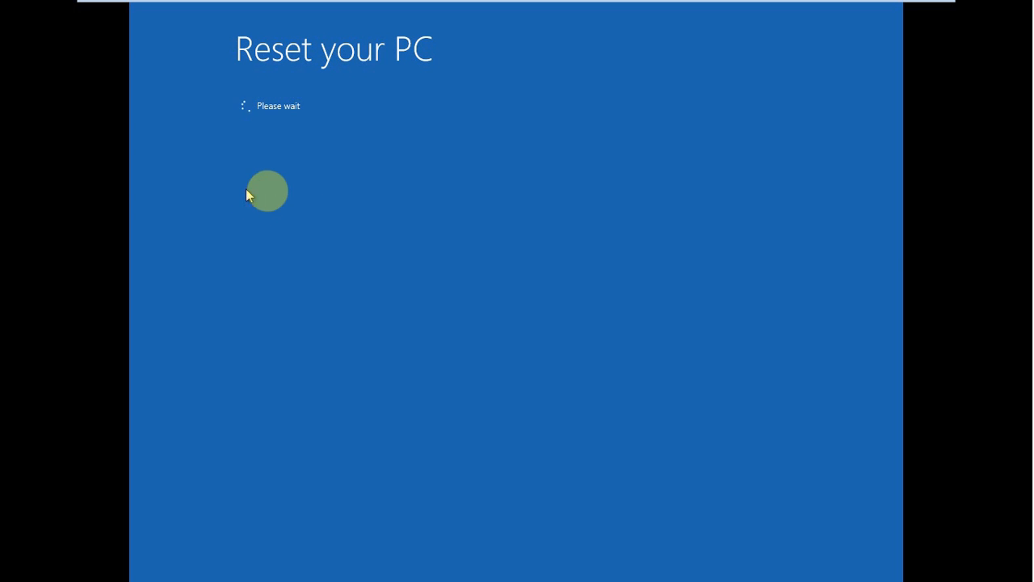
mouse_move(345, 159)
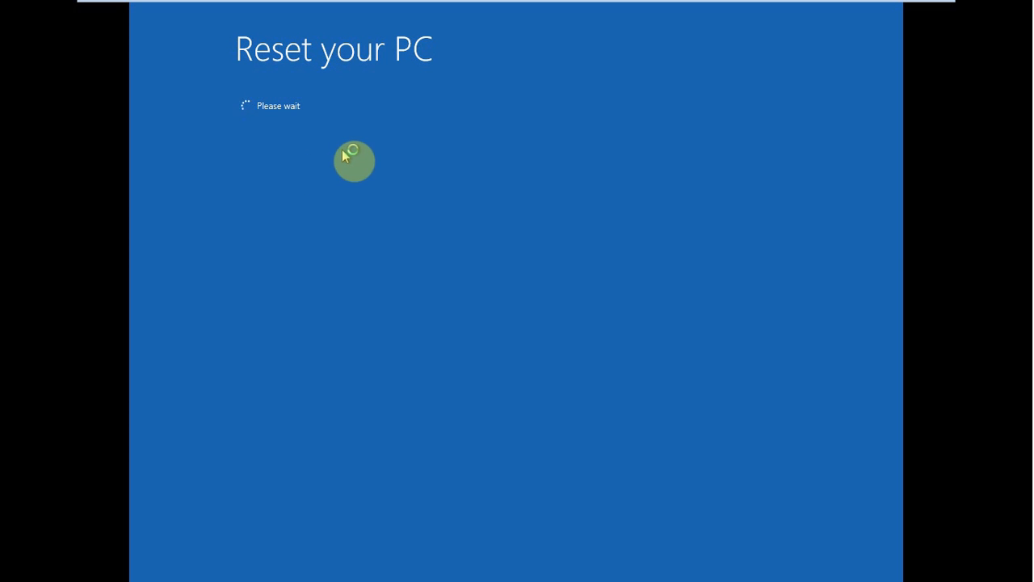
mouse_move(240, 113)
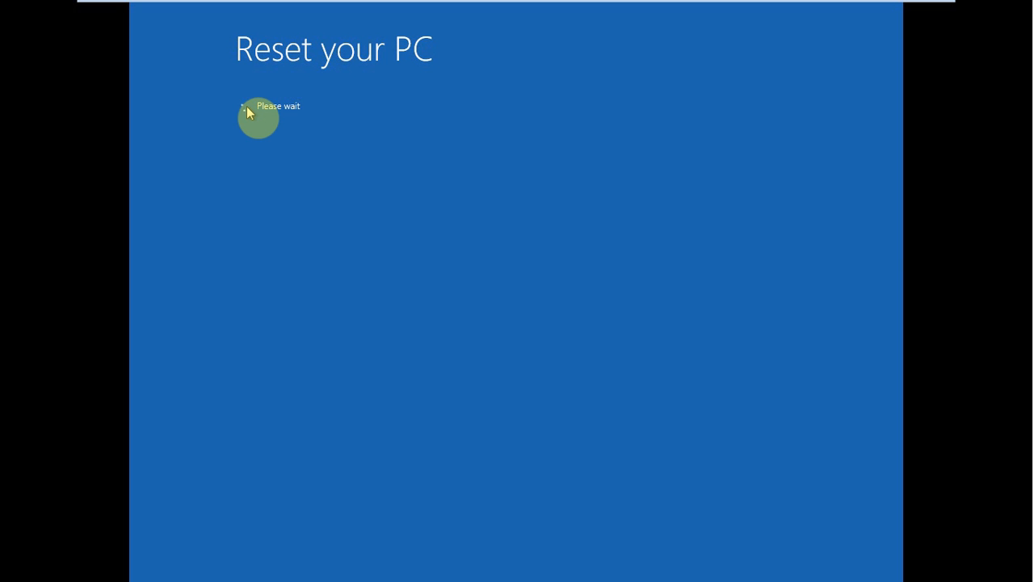
mouse_move(242, 135)
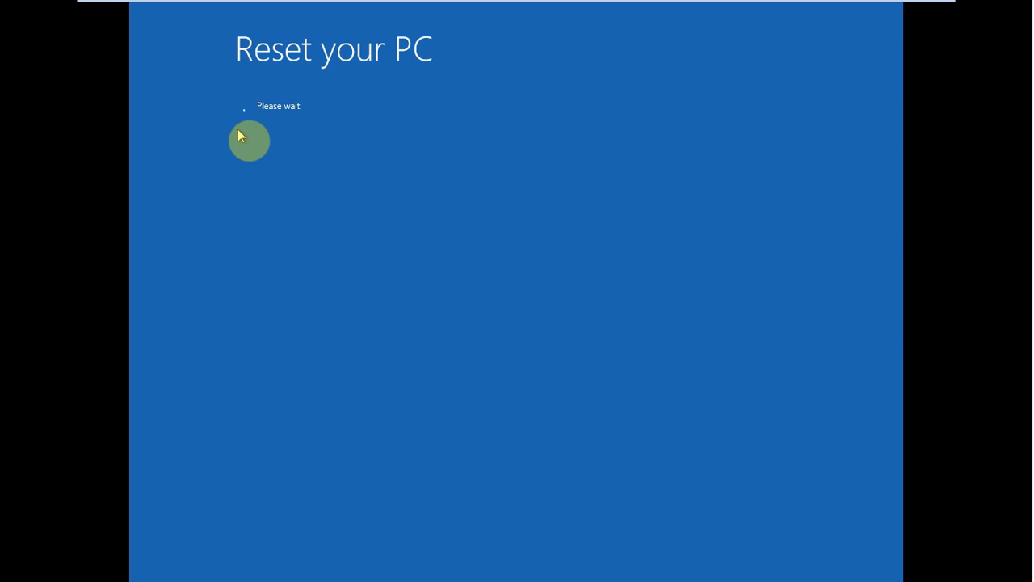
mouse_move(247, 113)
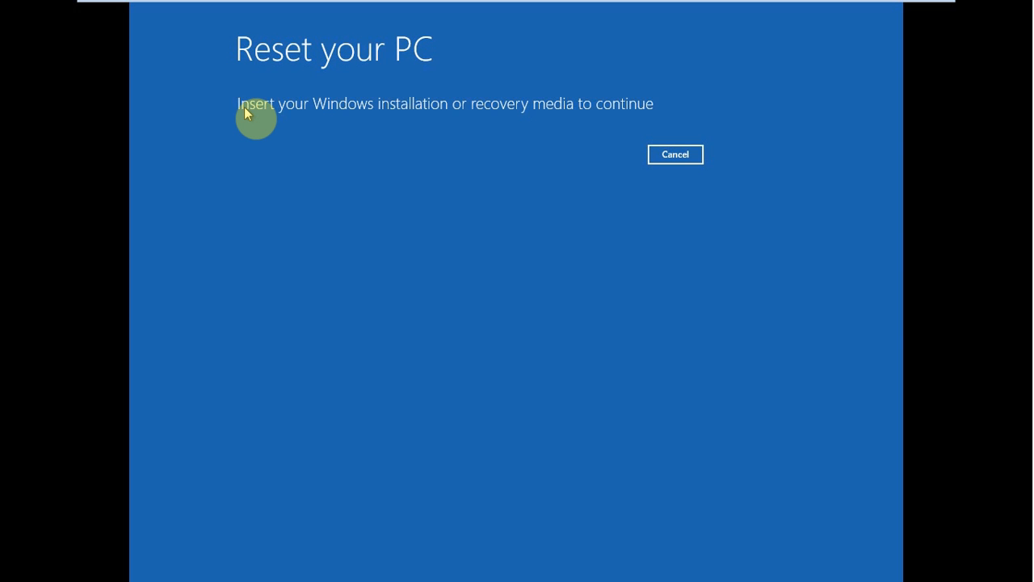
mouse_move(240, 125)
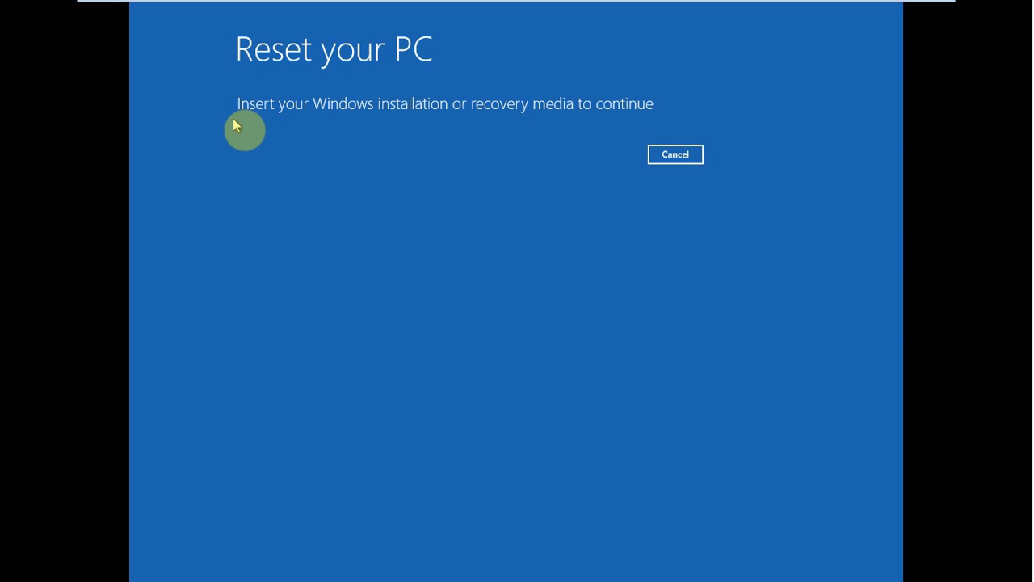
mouse_move(349, 127)
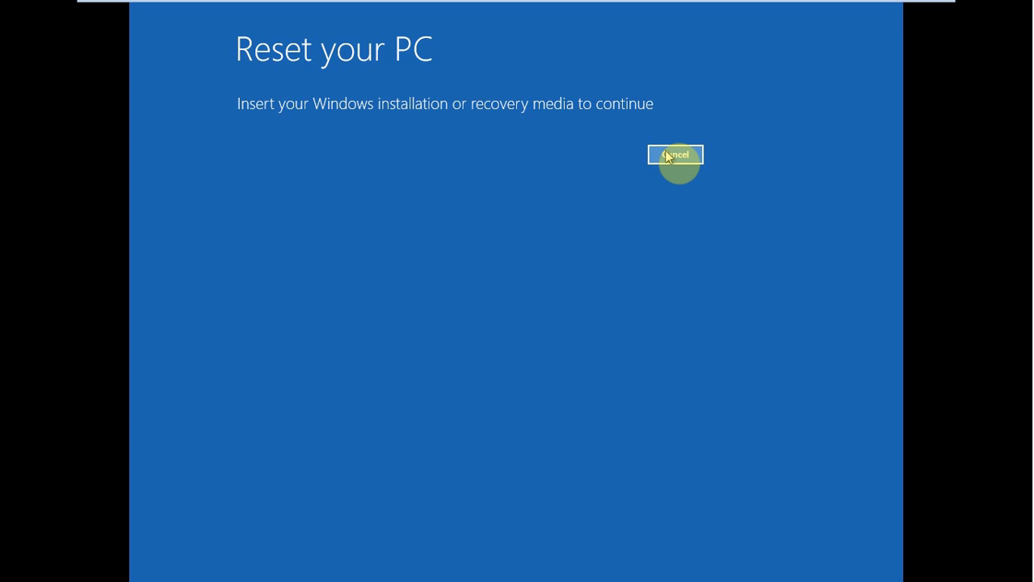
Cancel the PC reset and return to the Troubleshoot menu.
click(672, 155)
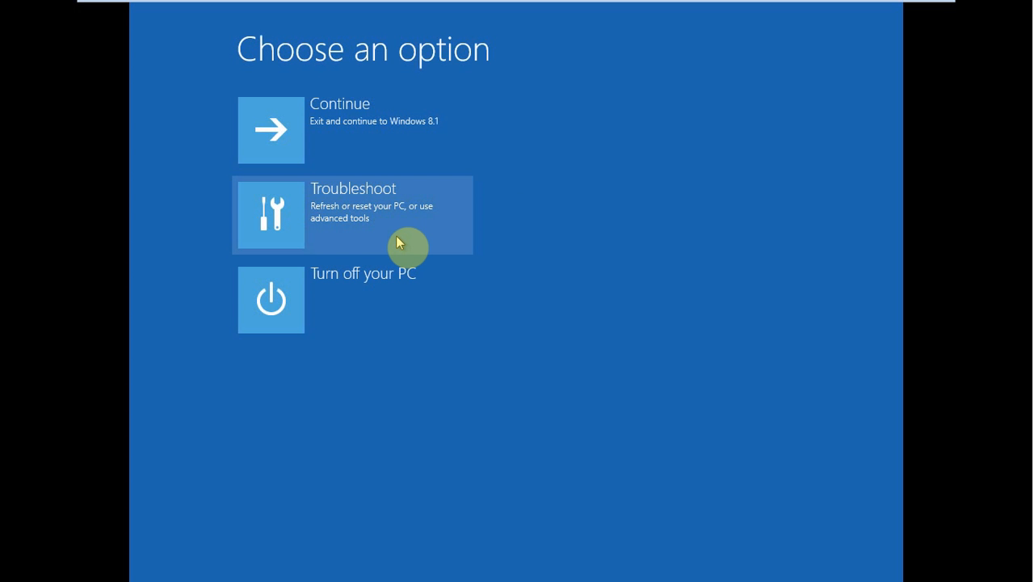
mouse_move(344, 240)
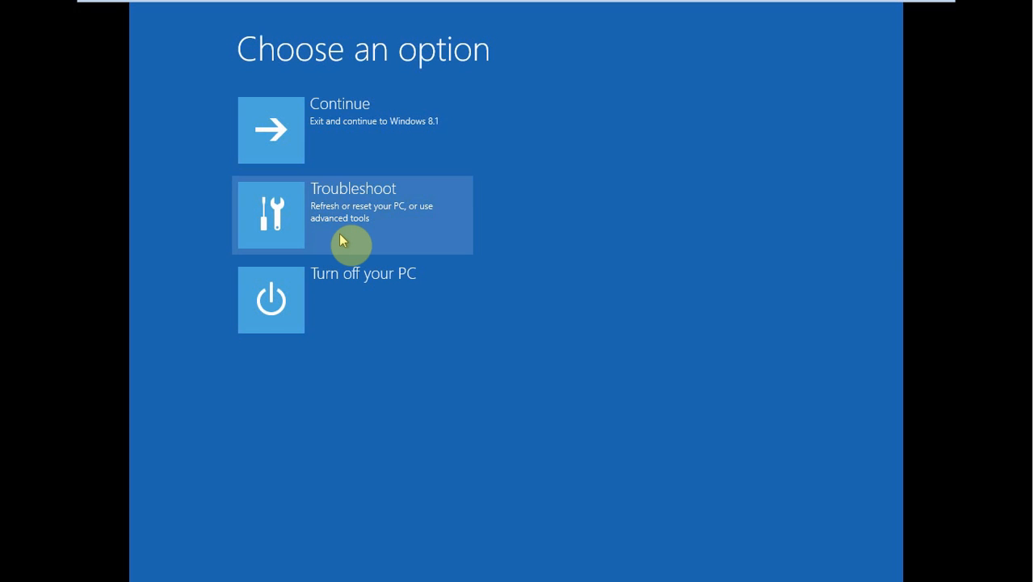
click(351, 214)
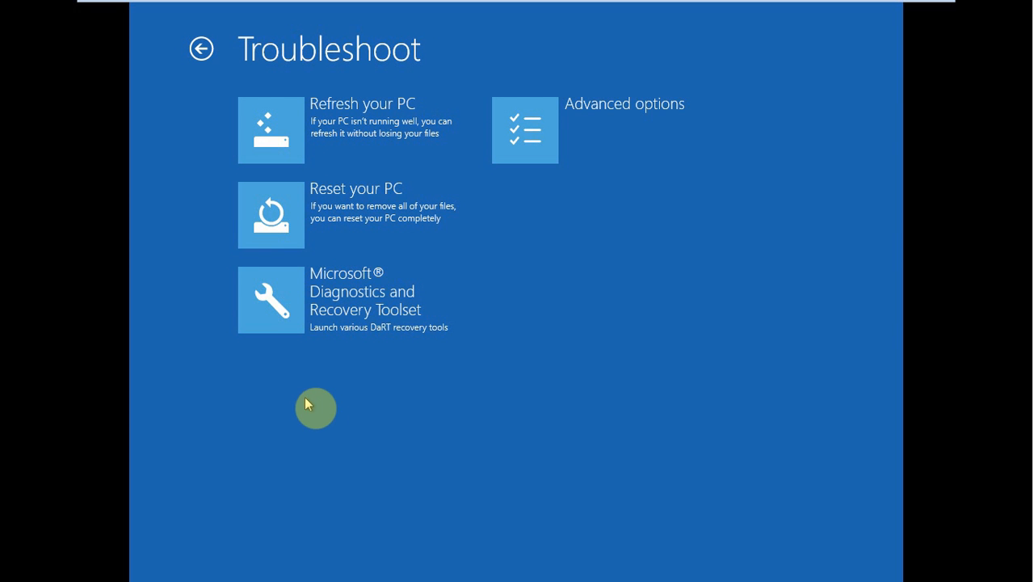
mouse_move(380, 299)
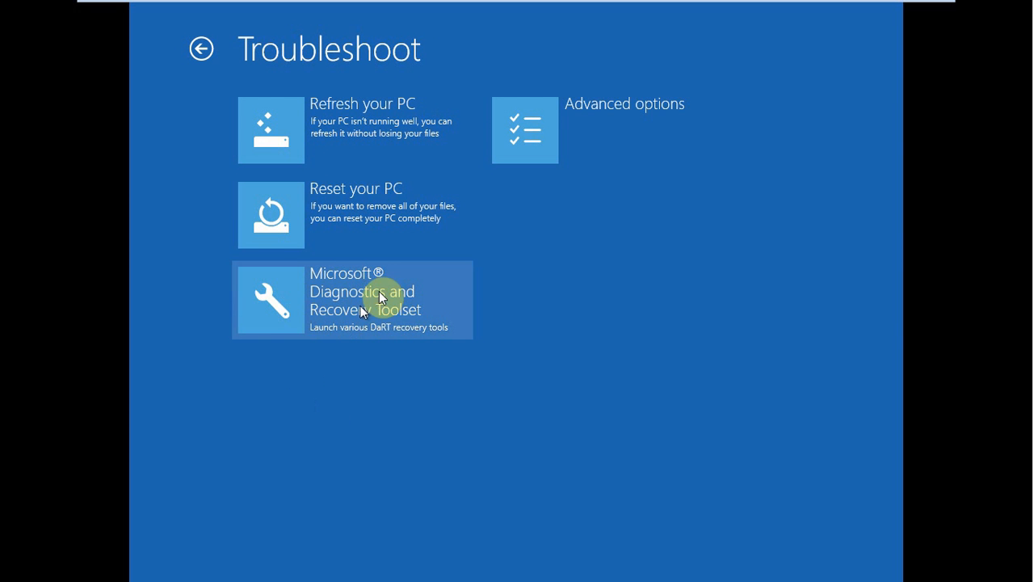
mouse_move(374, 319)
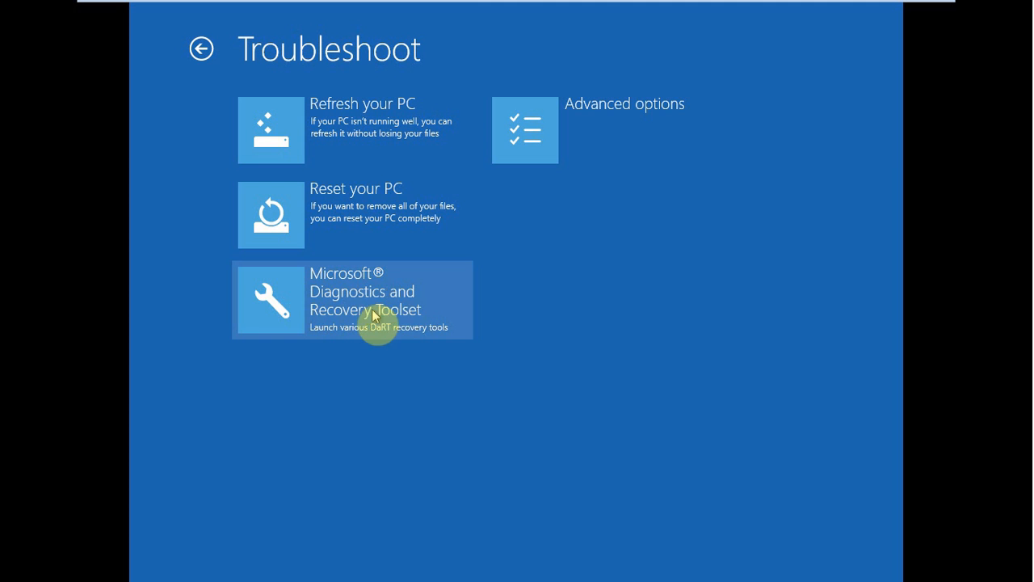
Launch DaRT, start Locksmith, and dismiss its password-change error.
click(372, 299)
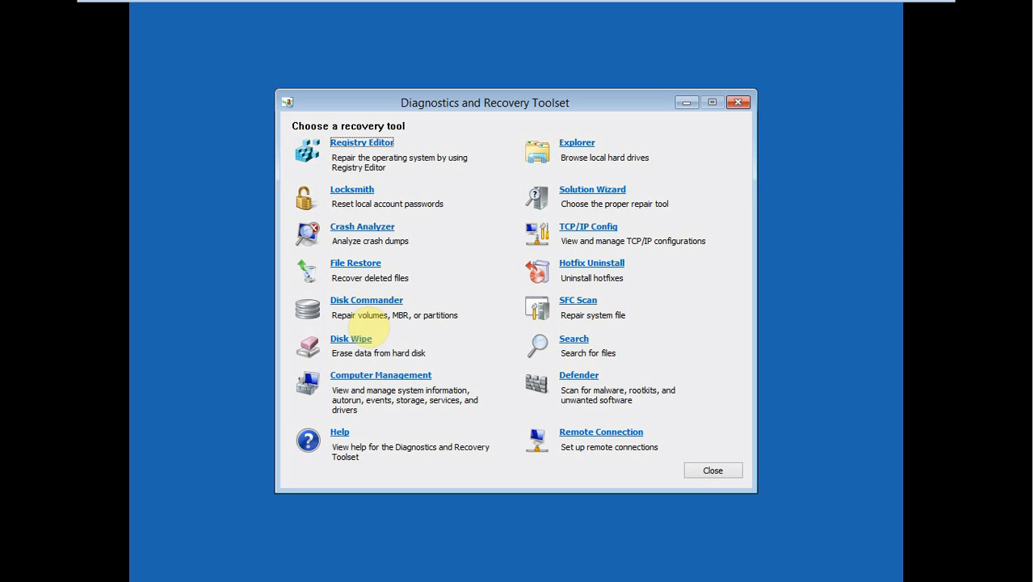
mouse_move(363, 353)
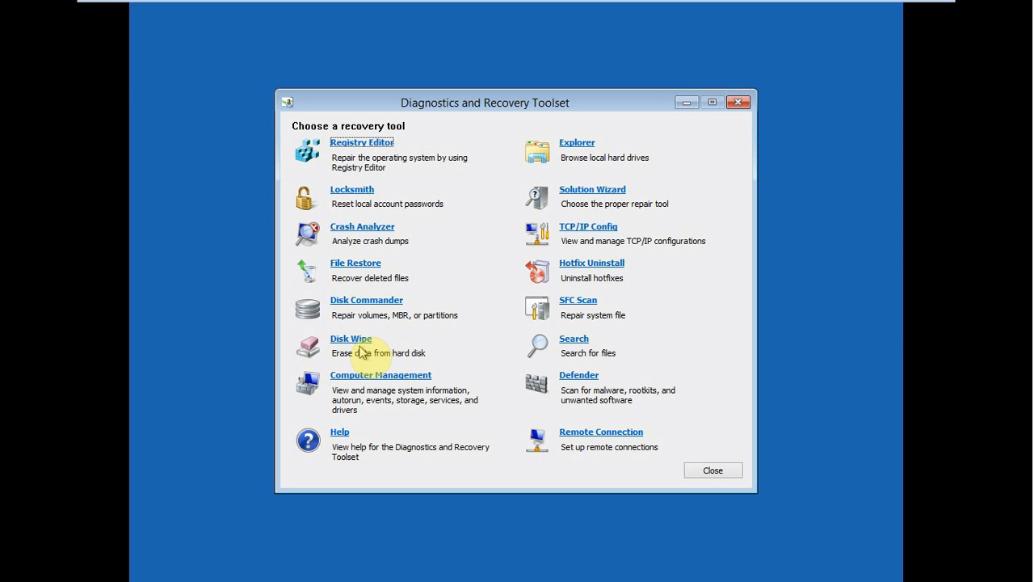
mouse_move(432, 239)
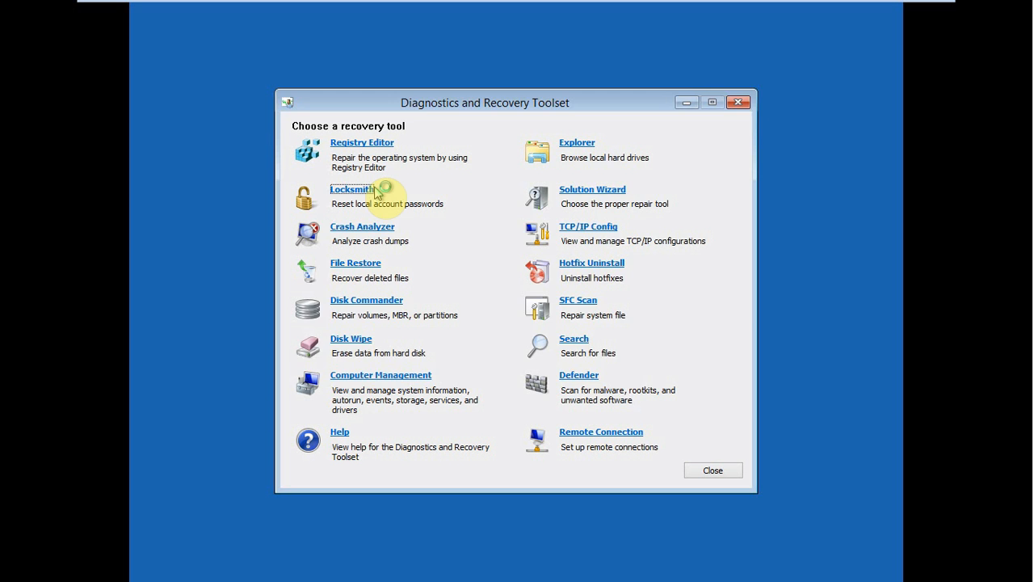
click(351, 189)
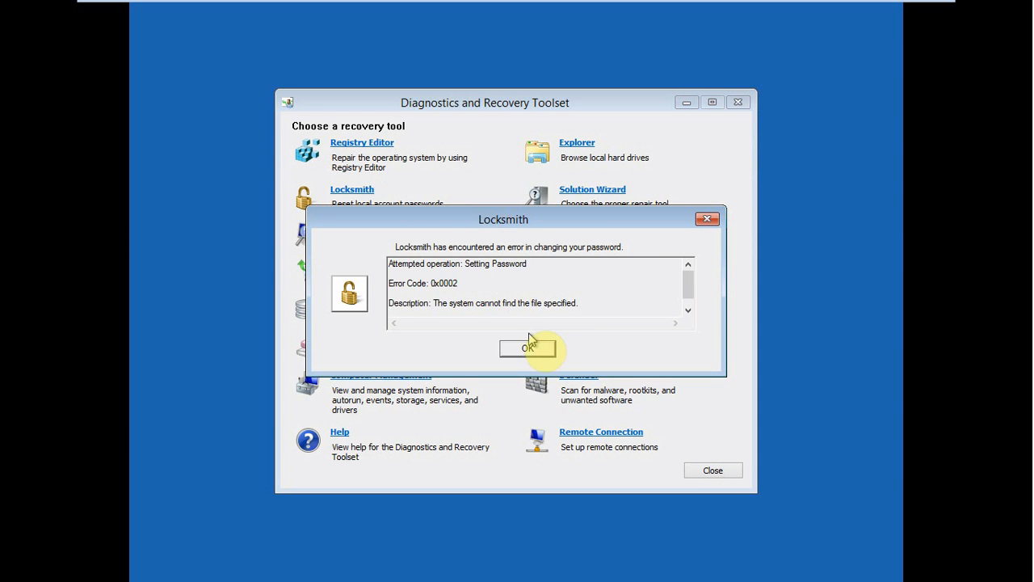
click(533, 348)
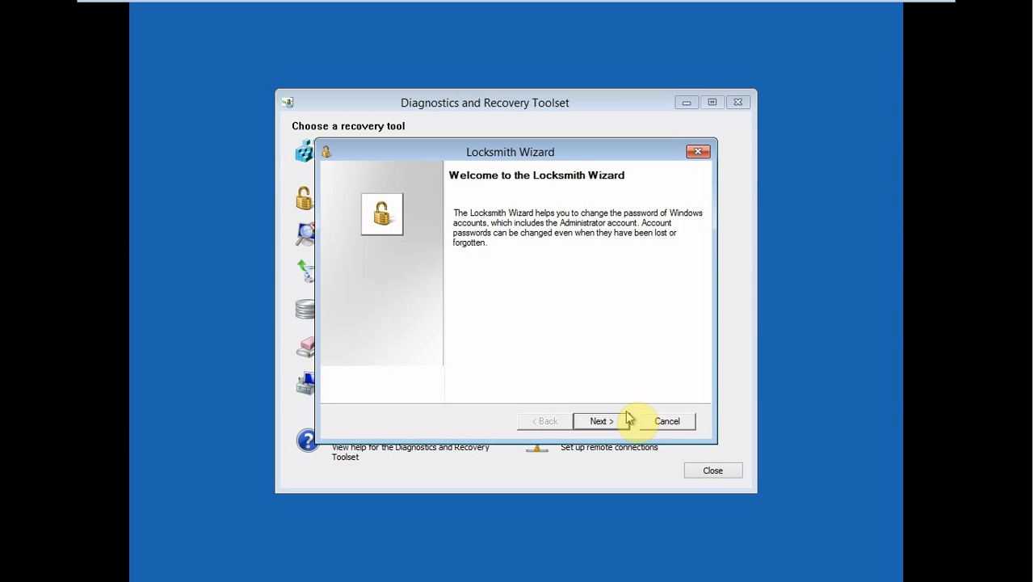
Select the local user account in Locksmith, set a new password twice, and finish.
click(599, 421)
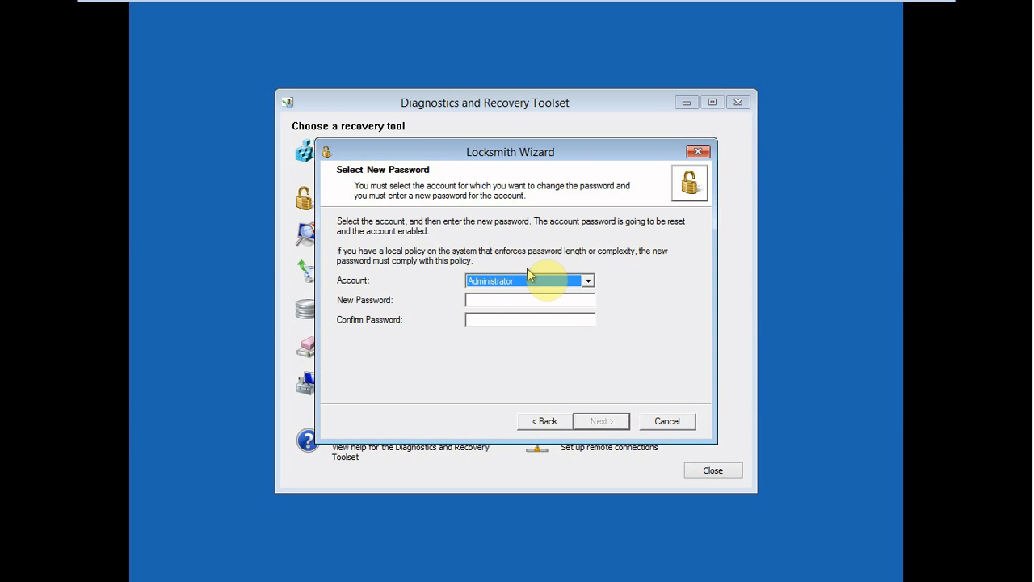
click(587, 280)
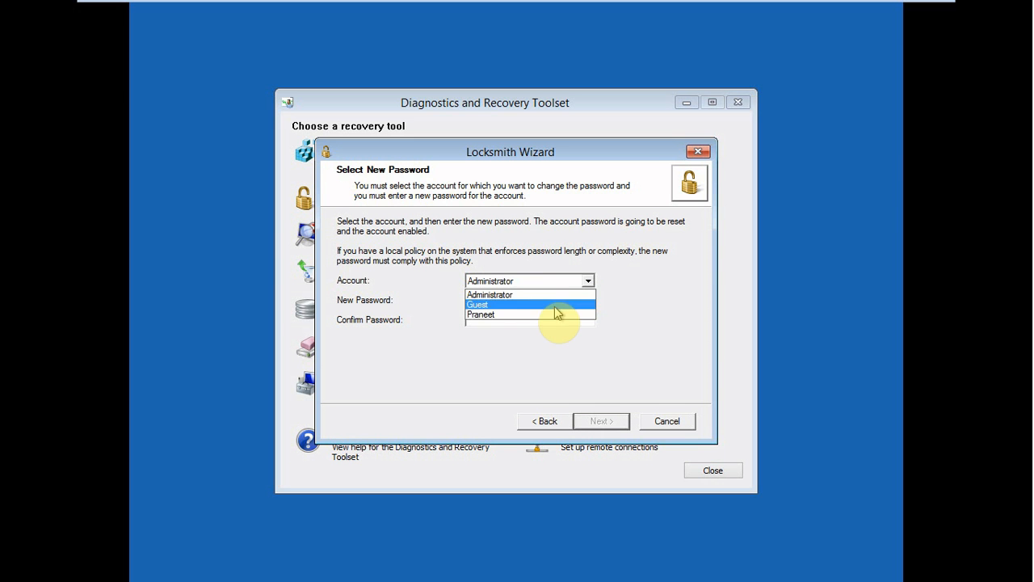
click(481, 313)
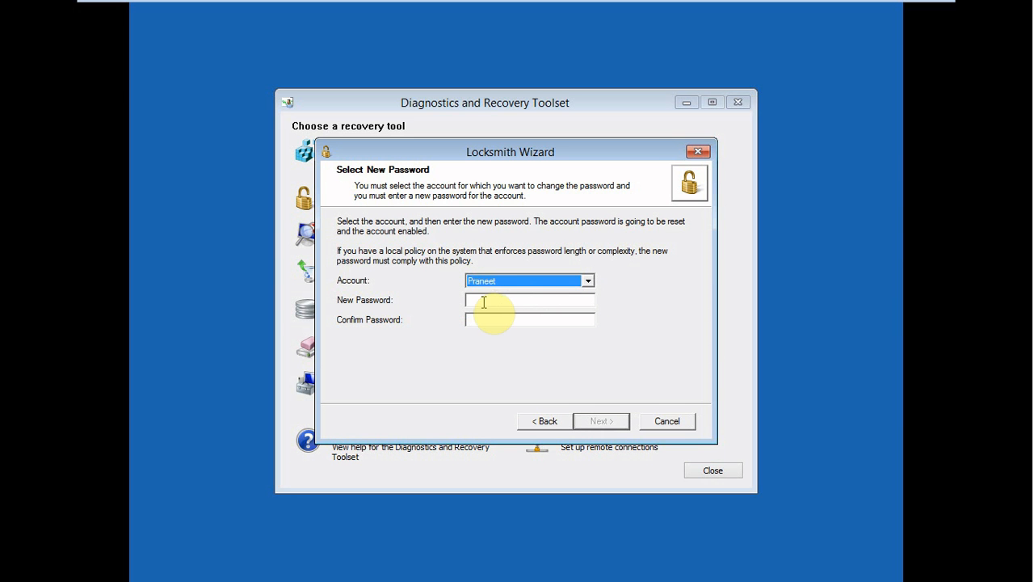
click(526, 299)
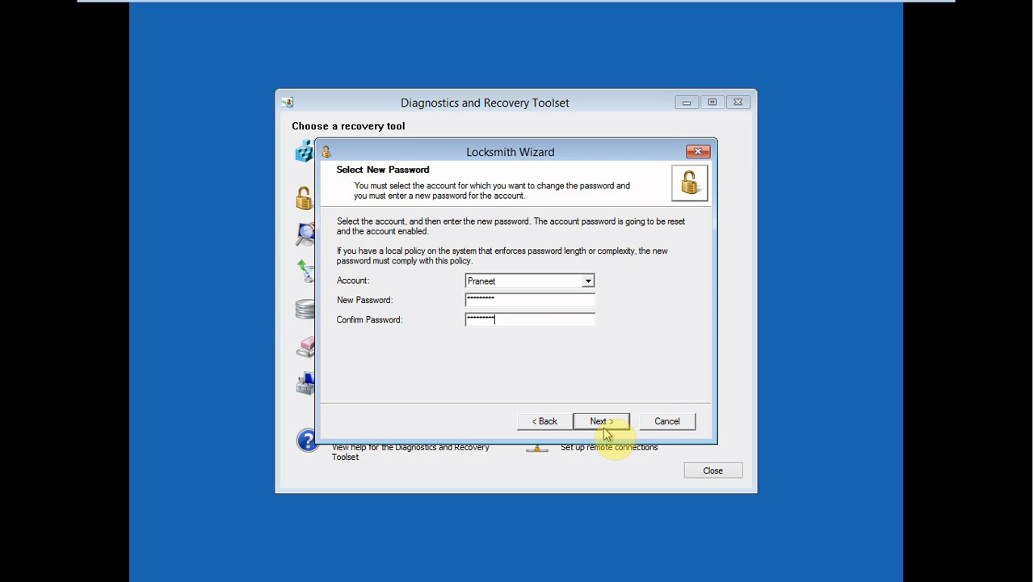
click(602, 421)
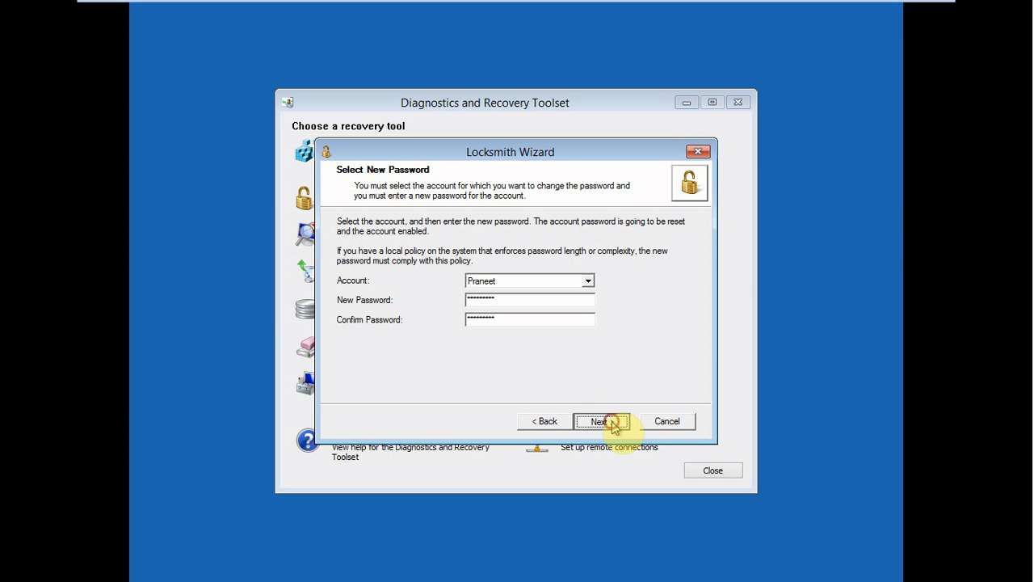
click(602, 421)
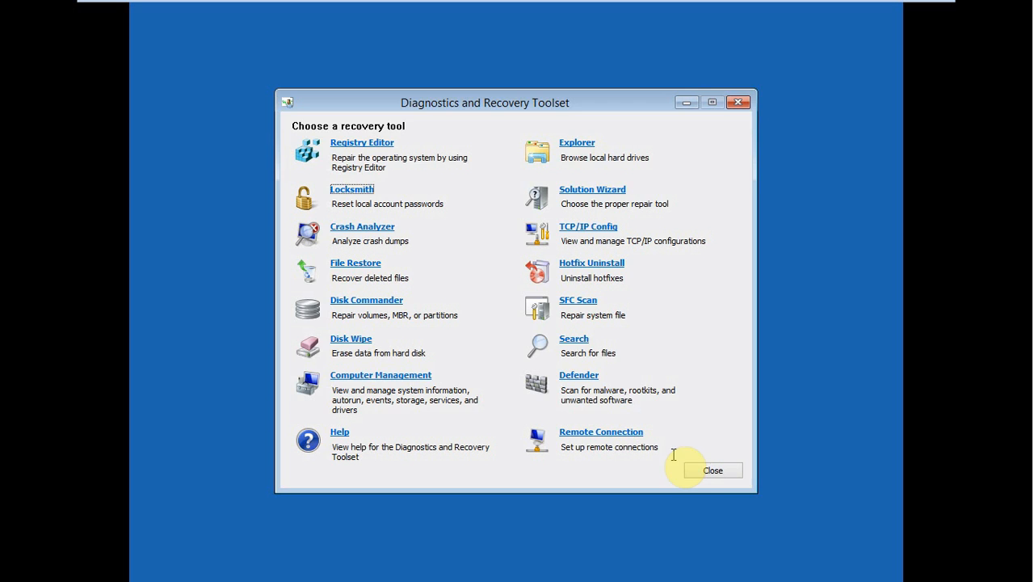
Close the DaRT toolset and continue to Windows 8.1.
click(713, 469)
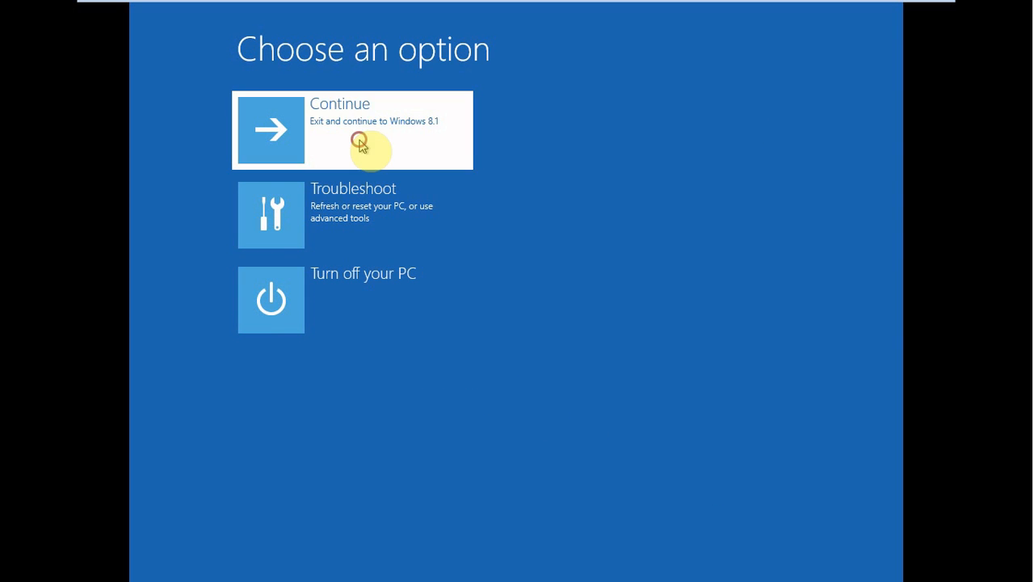
click(360, 145)
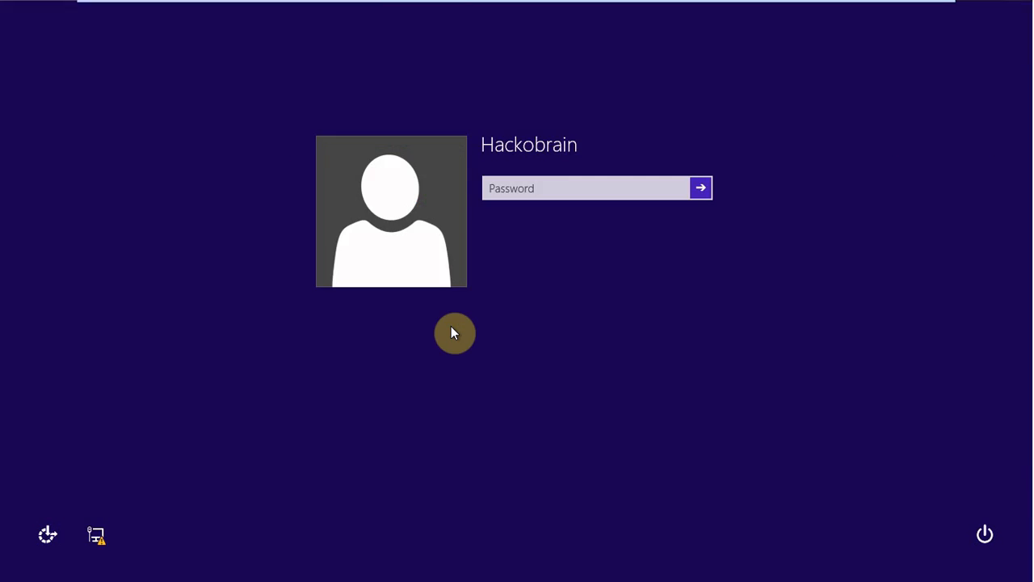
Sign in with the reset password and accept the required password change.
click(514, 191)
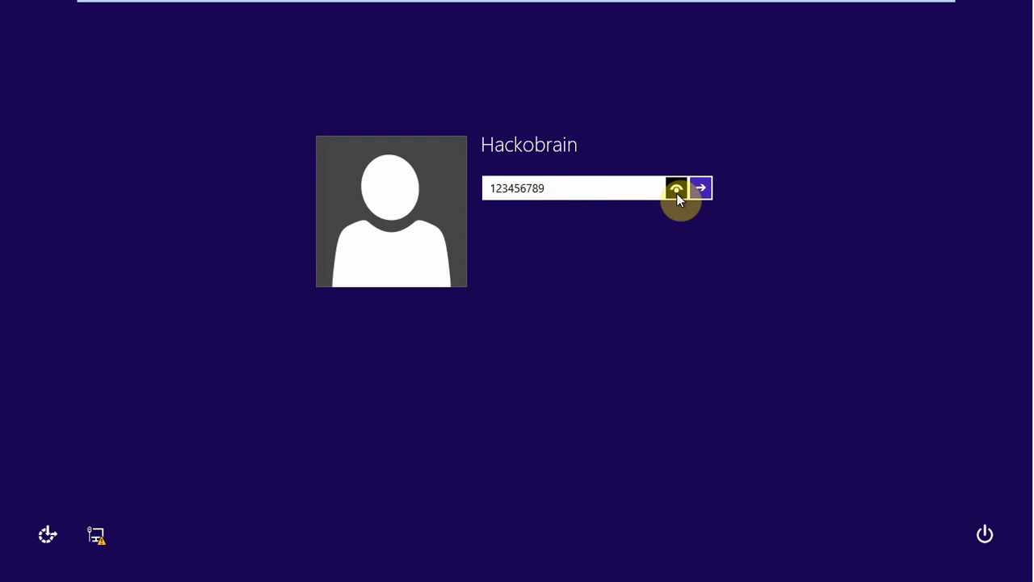
click(706, 187)
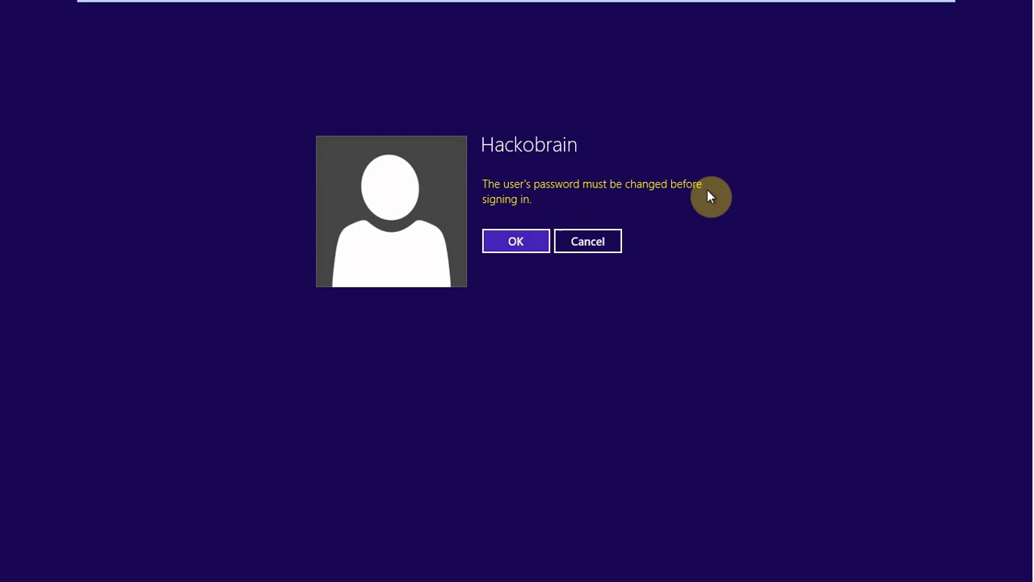
click(516, 241)
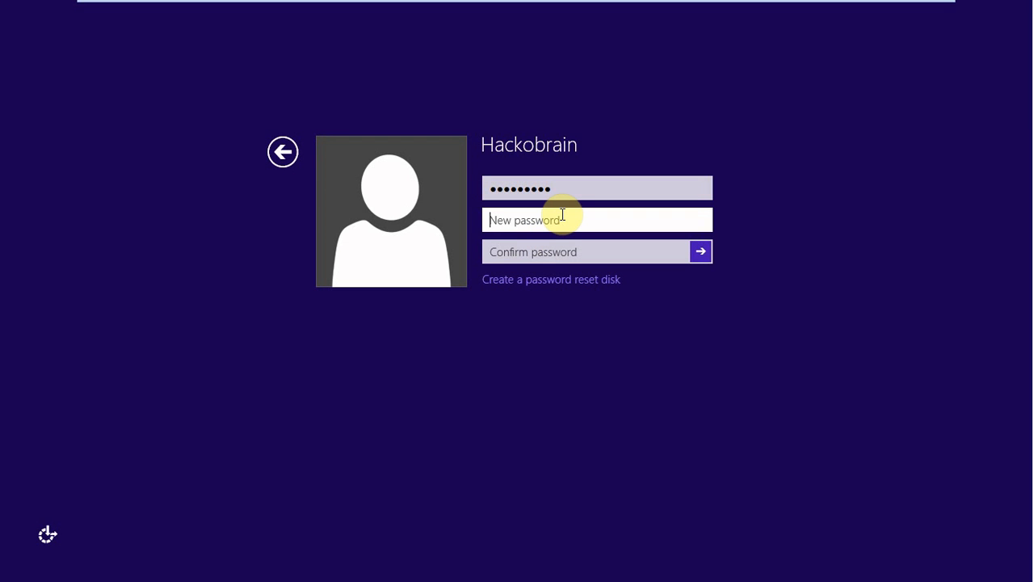
Enter and confirm a new password, submit it, and acknowledge the change.
text(••••)
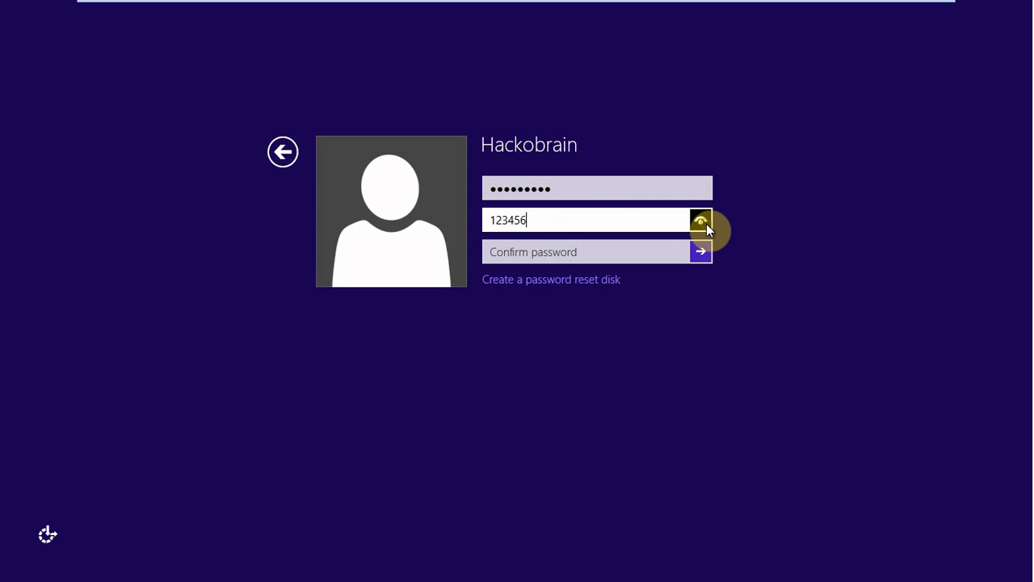
click(602, 252)
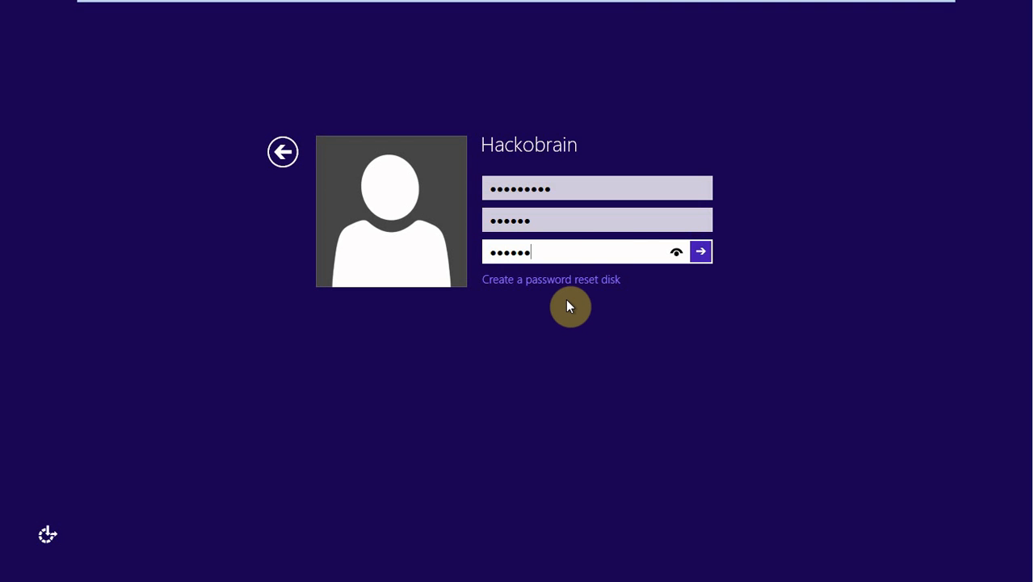
mouse_move(583, 288)
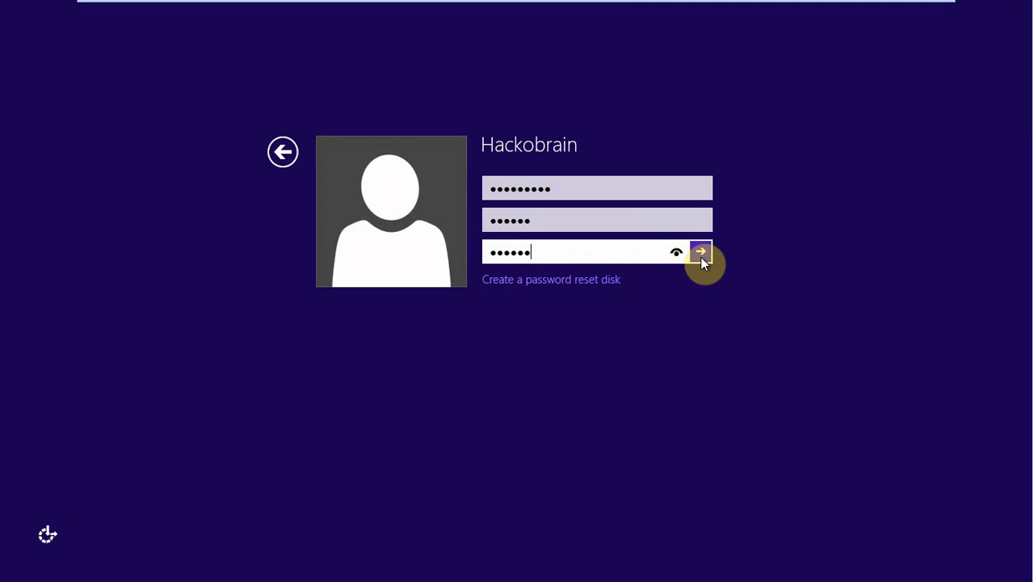
click(703, 252)
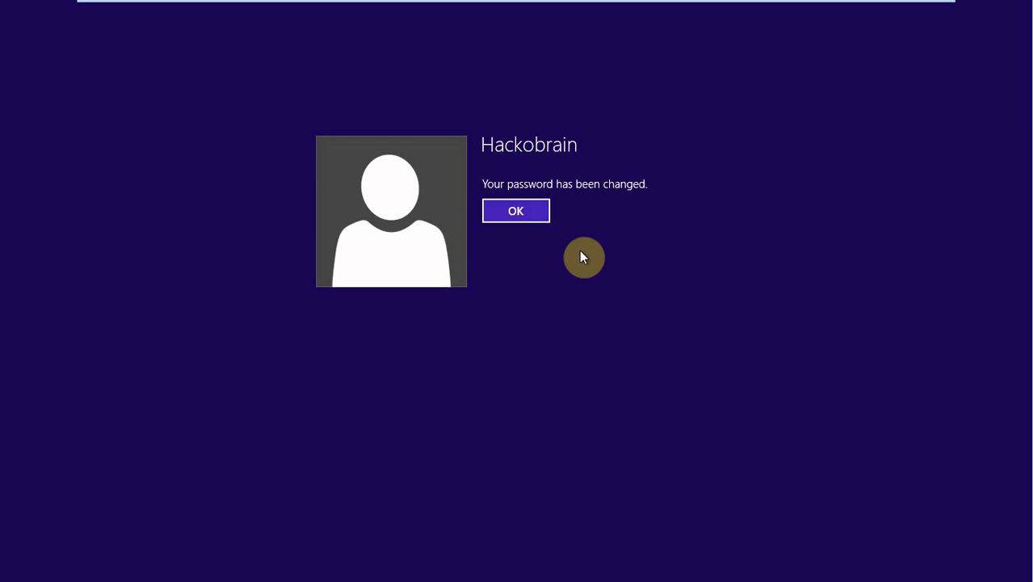
click(516, 210)
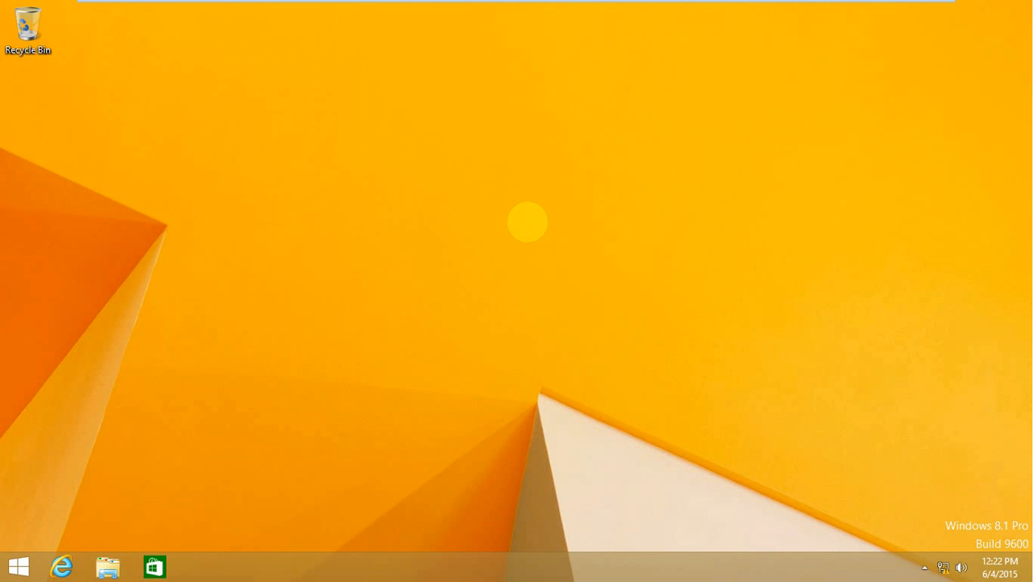
mouse_move(350, 427)
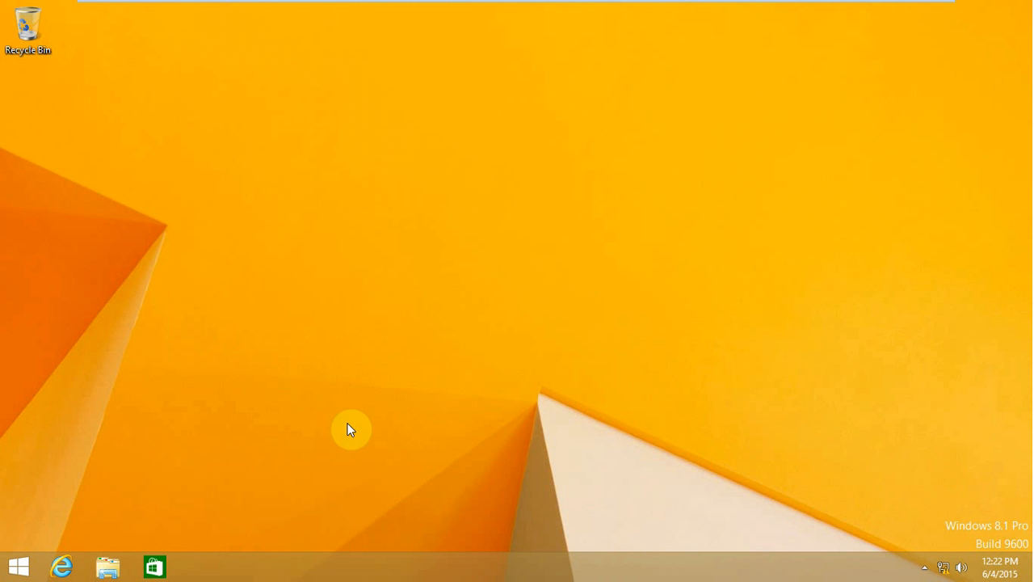
mouse_move(517, 333)
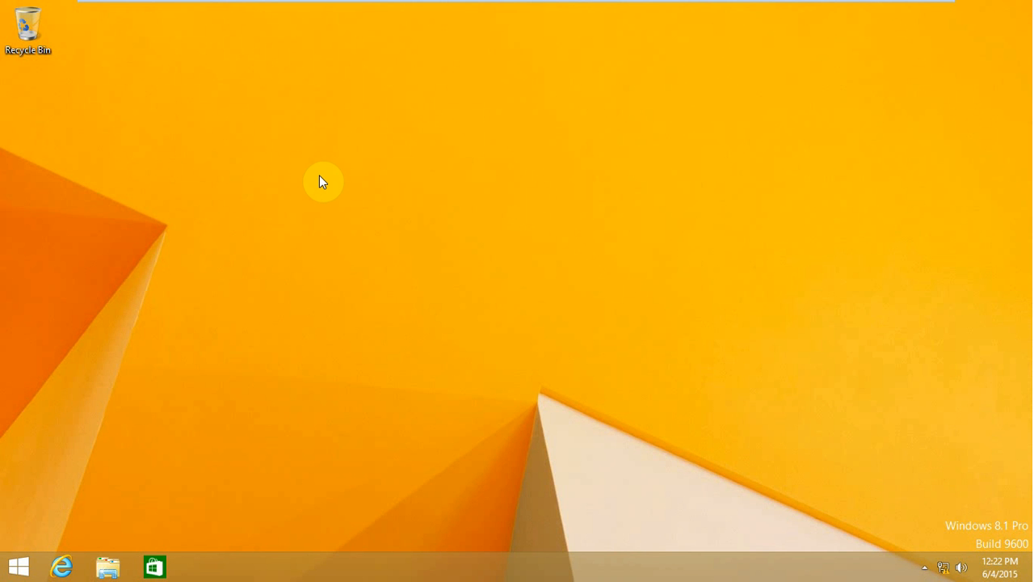
mouse_move(376, 17)
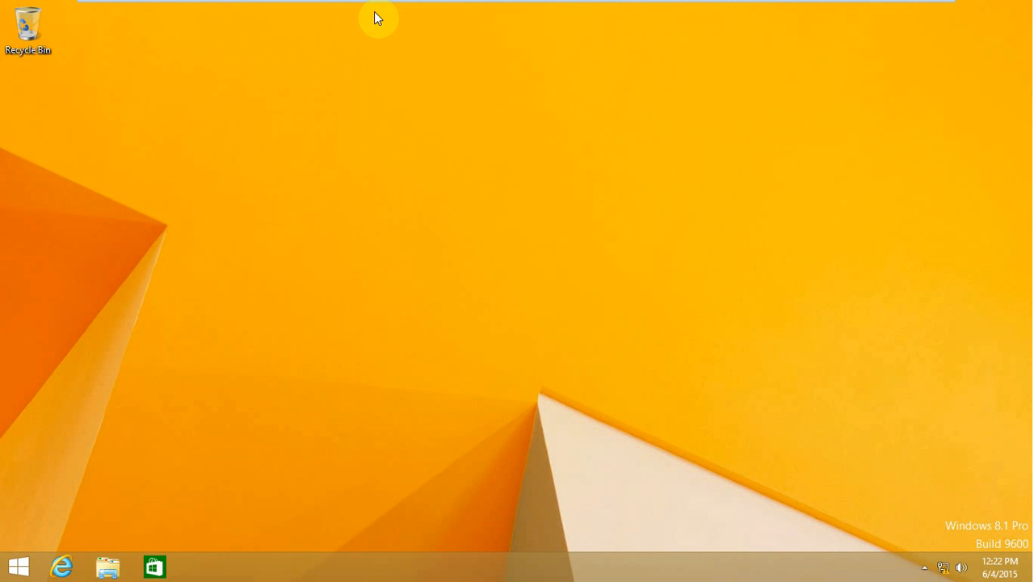
mouse_move(214, 250)
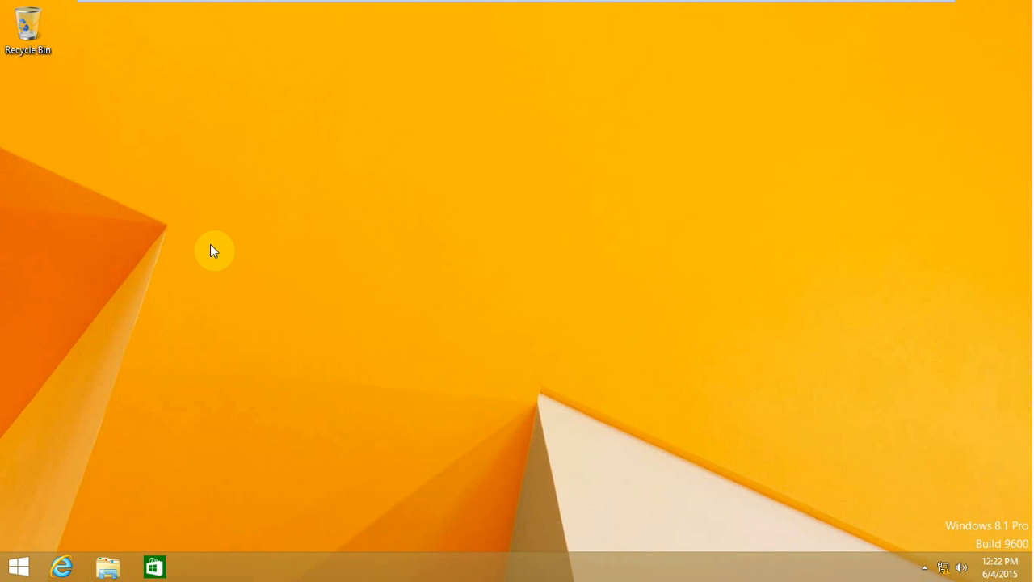
mouse_move(89, 398)
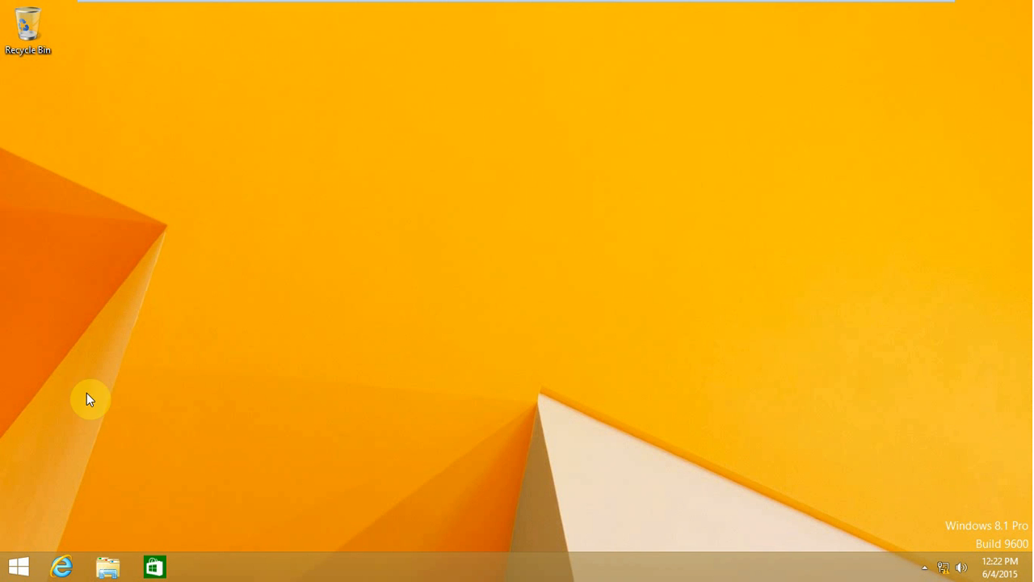
mouse_move(257, 255)
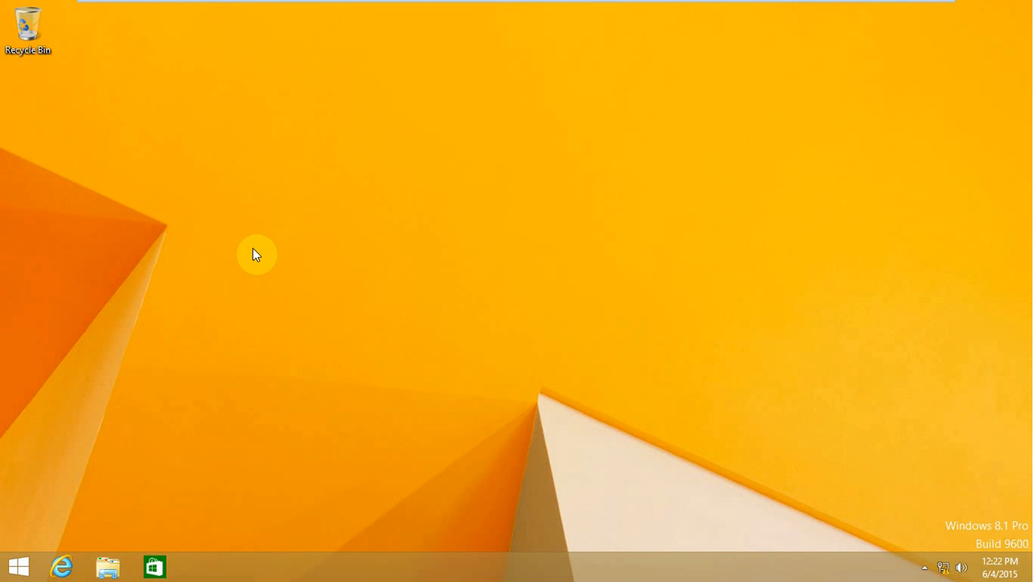
Right-click an empty desktop area to show the context menu.
right_click(257, 254)
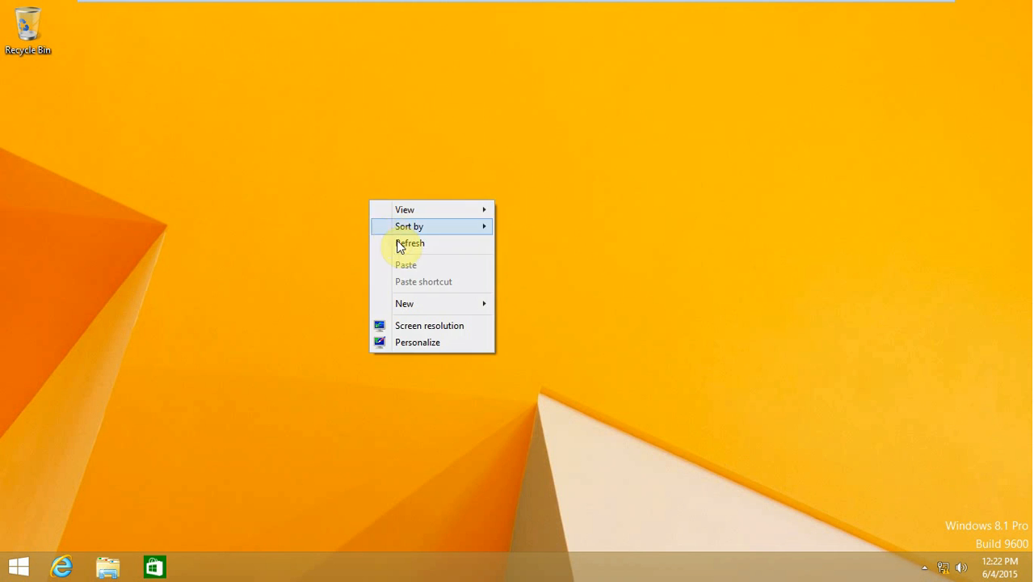